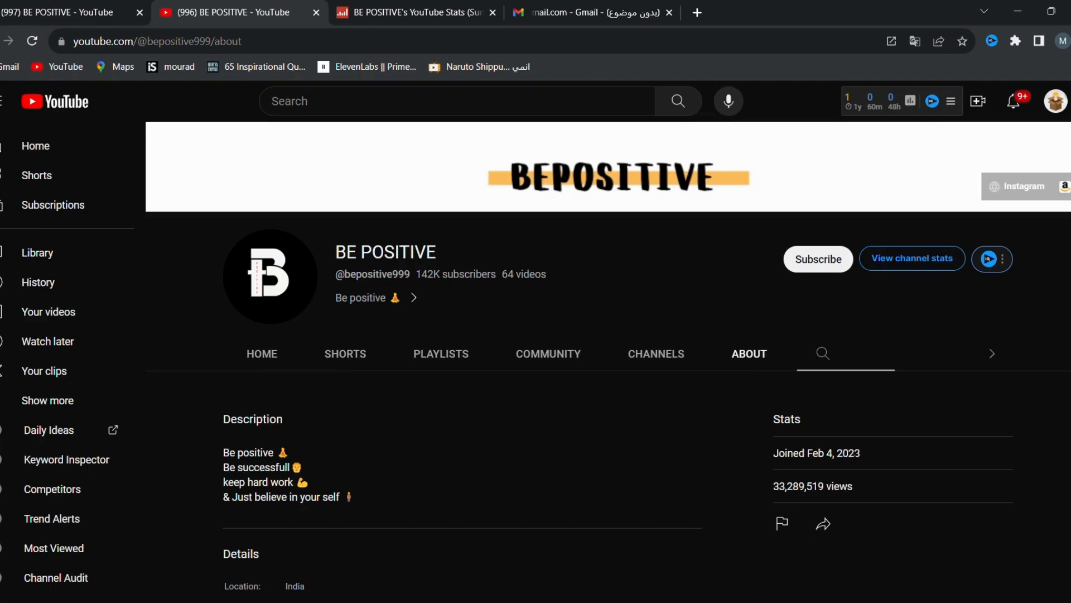
{"action": "mouse_move", "coordinate": [842, 468]}
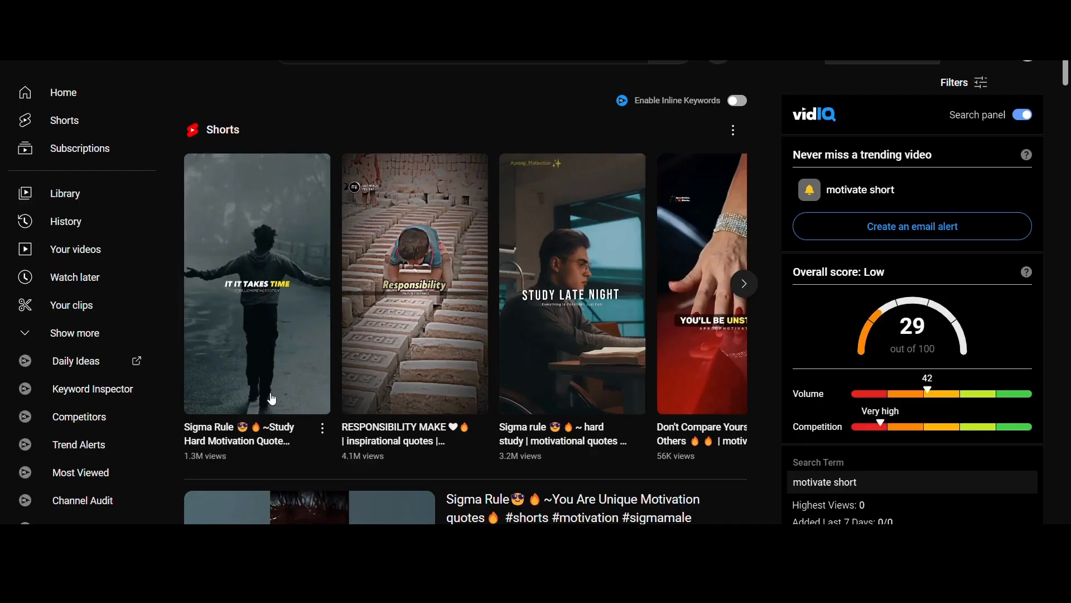
{"action": "mouse_move", "coordinate": [230, 448]}
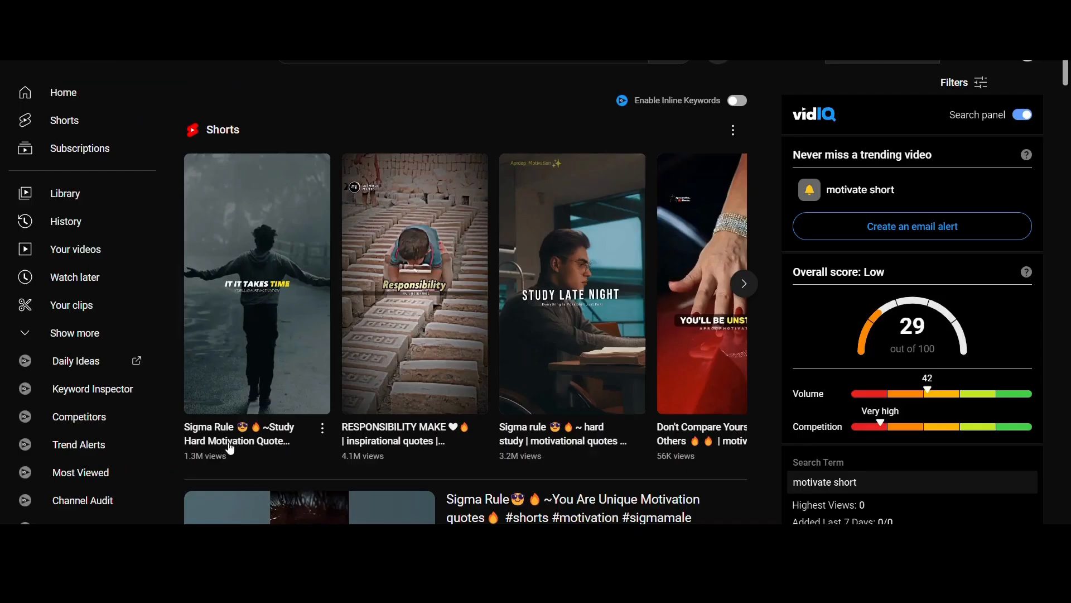
{"action": "mouse_move", "coordinate": [355, 462]}
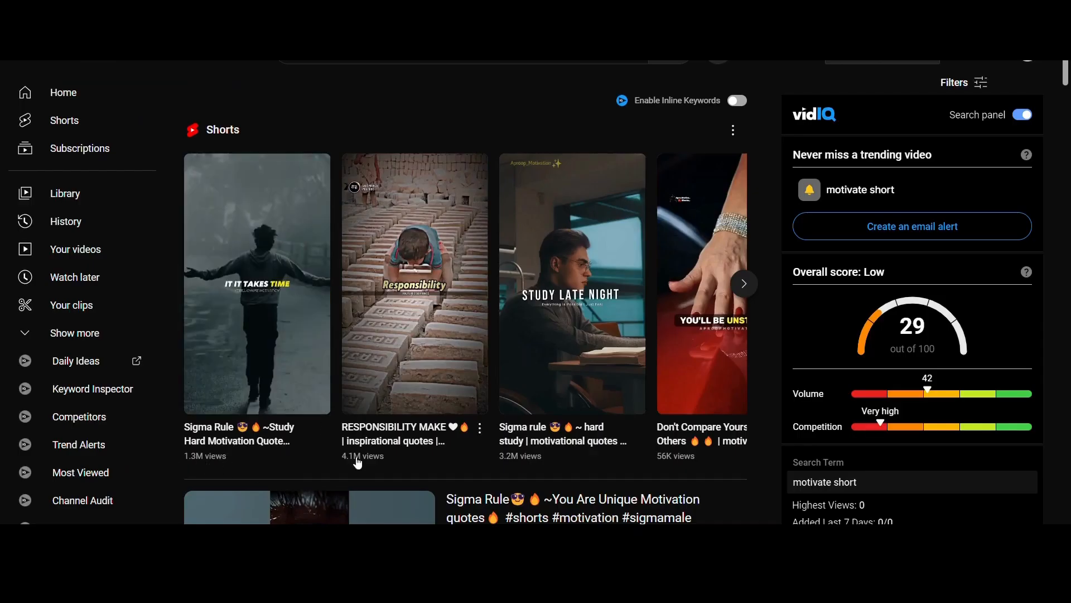
{"action": "mouse_move", "coordinate": [499, 465]}
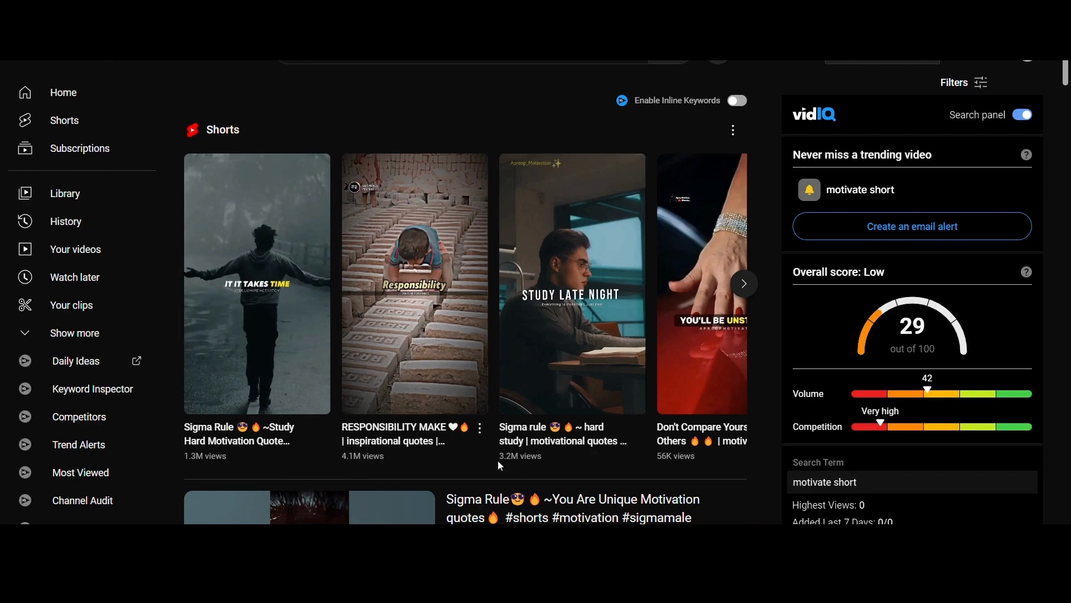
Advance the Shorts shelf twice to reveal more motivate short results.
{"action": "left_click", "coordinate": [743, 283]}
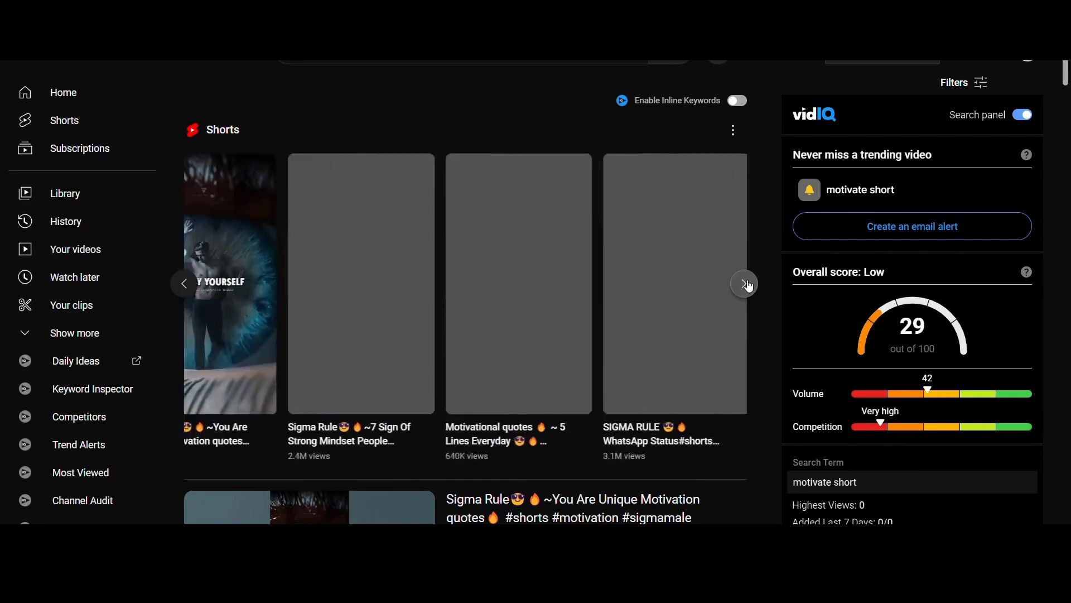
{"action": "left_click", "coordinate": [746, 283]}
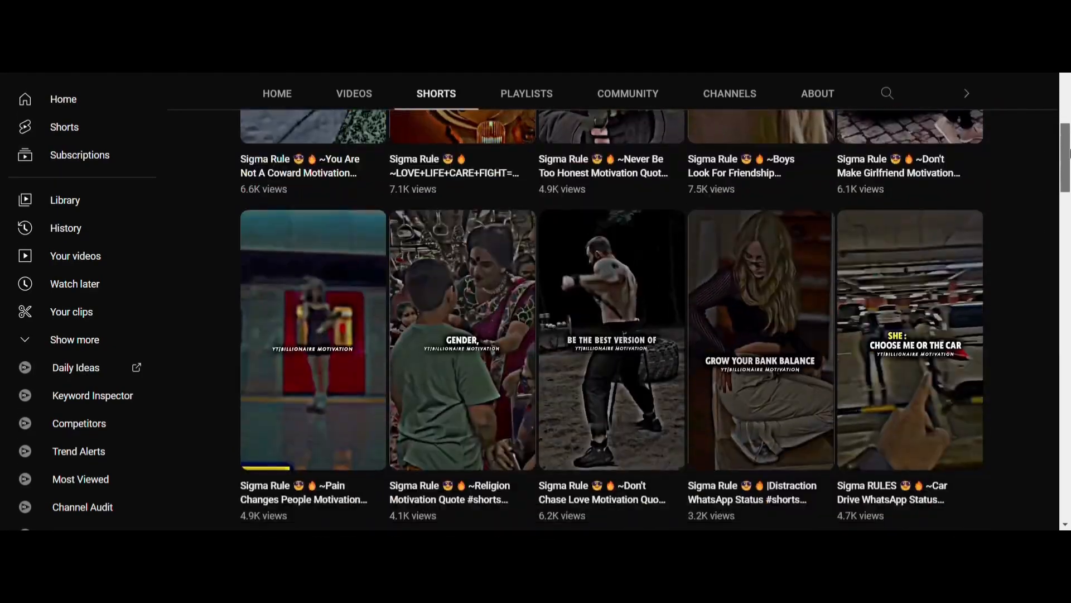
Scroll down through the channel's Sigma Rule motivation Shorts grid.
{"action": "scroll", "scroll_direction": "down", "scroll_amount": 3}
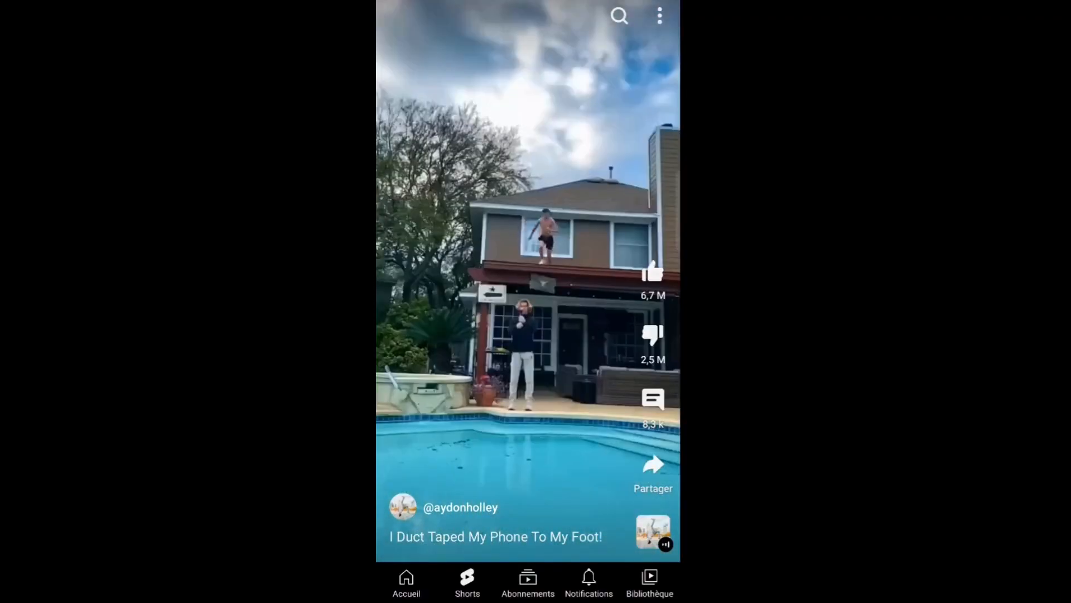
Swipe to the DailyFactsWorth Short "4 Things You Need To Be Happy".
{"action": "scroll", "scroll_direction": "up", "scroll_amount": 3}
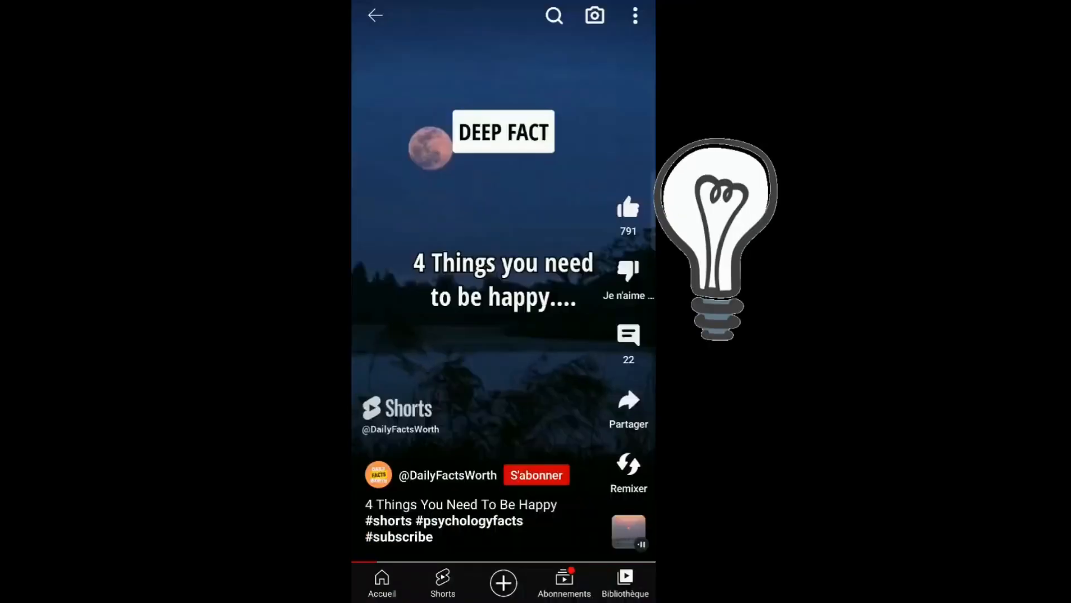